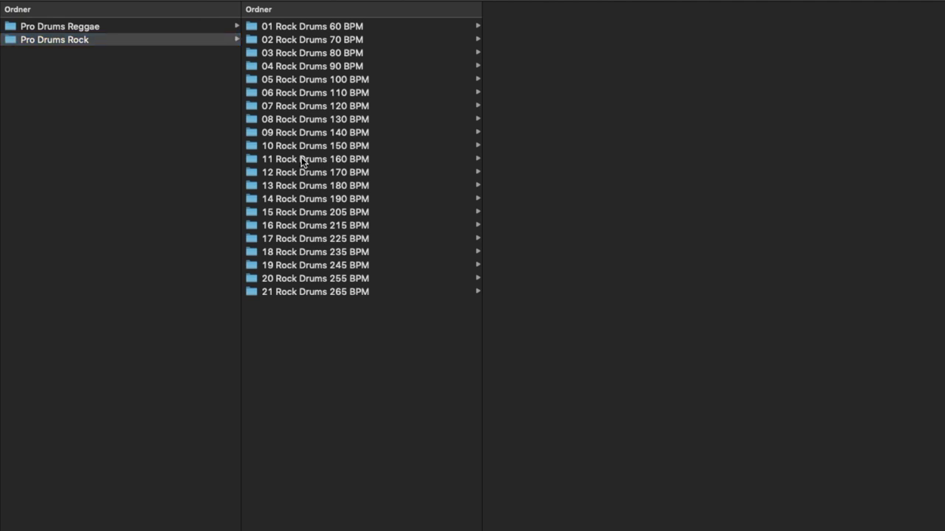
Browse 11 Rock Drums 160 BPM, glance at 02 Fills, then return to 01 Grooves Part 01 Mix and Group Tracks.
click(316, 160)
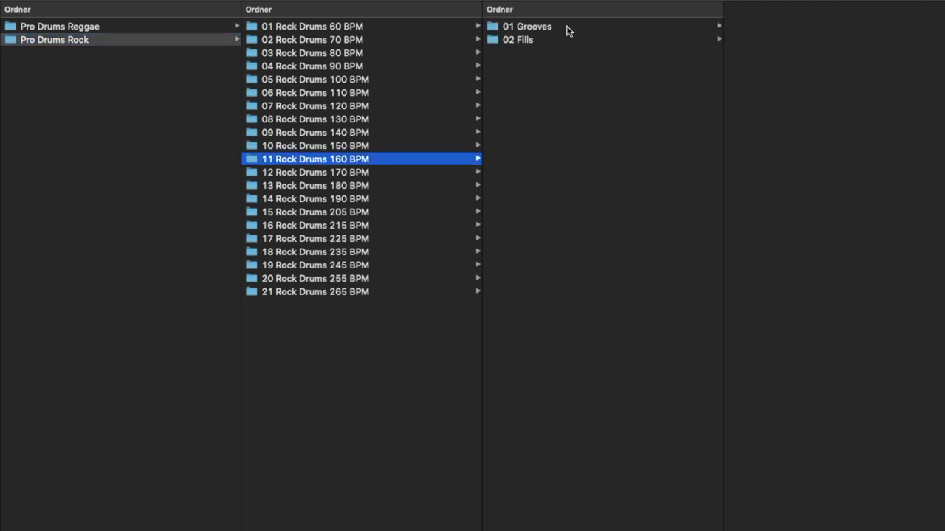
click(527, 26)
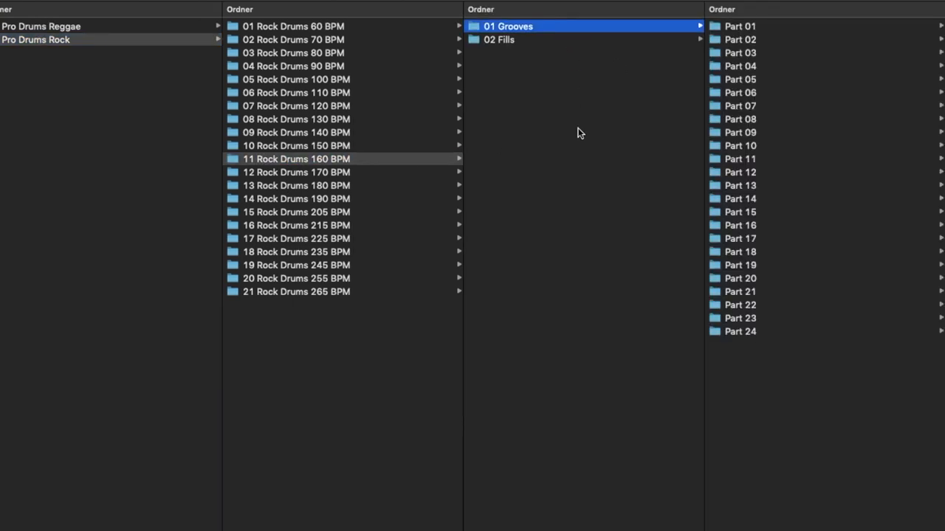
click(499, 38)
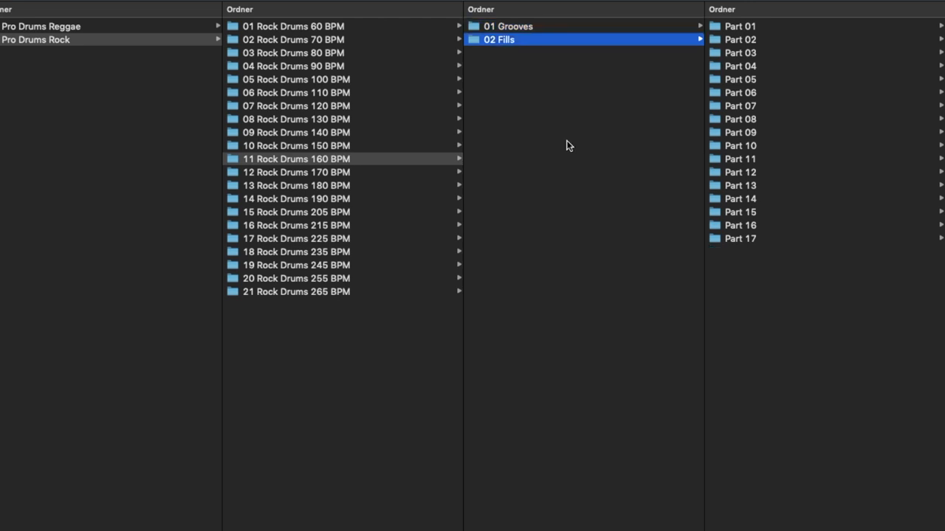
mouse_move(546, 53)
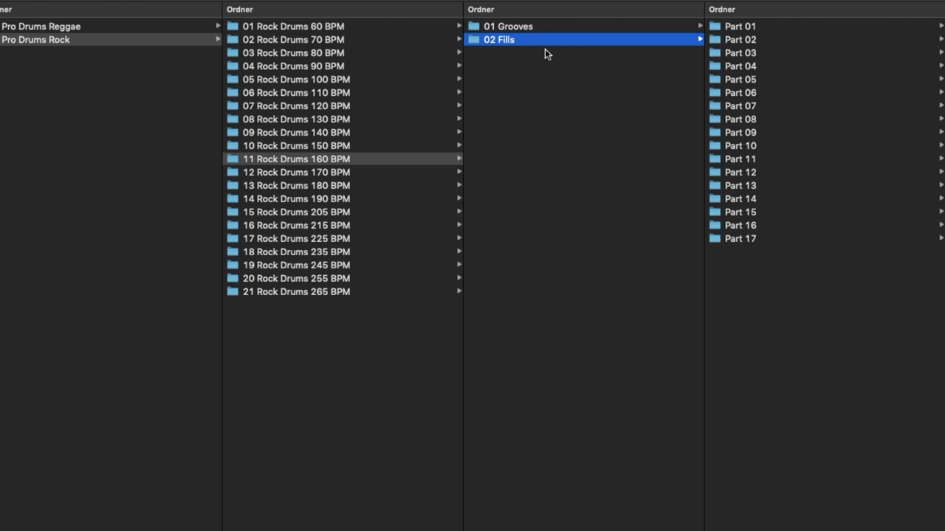
click(514, 26)
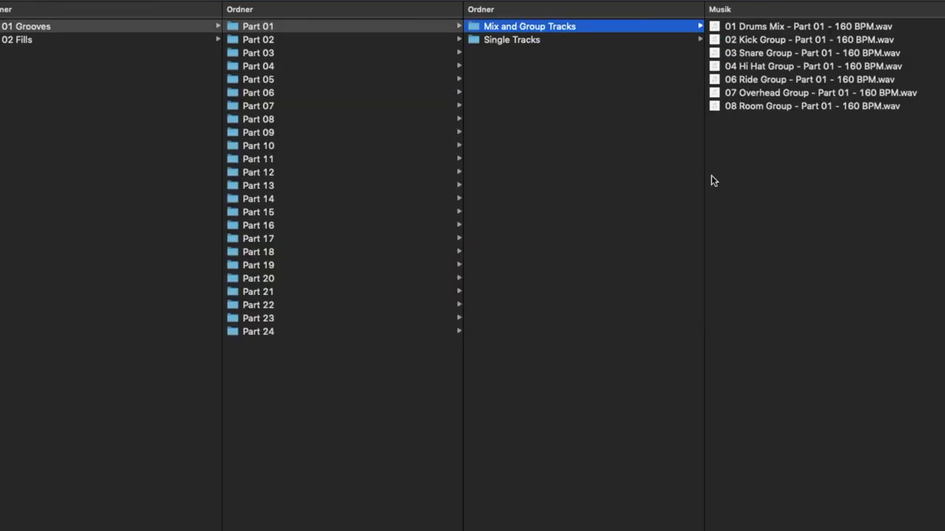
mouse_move(806, 210)
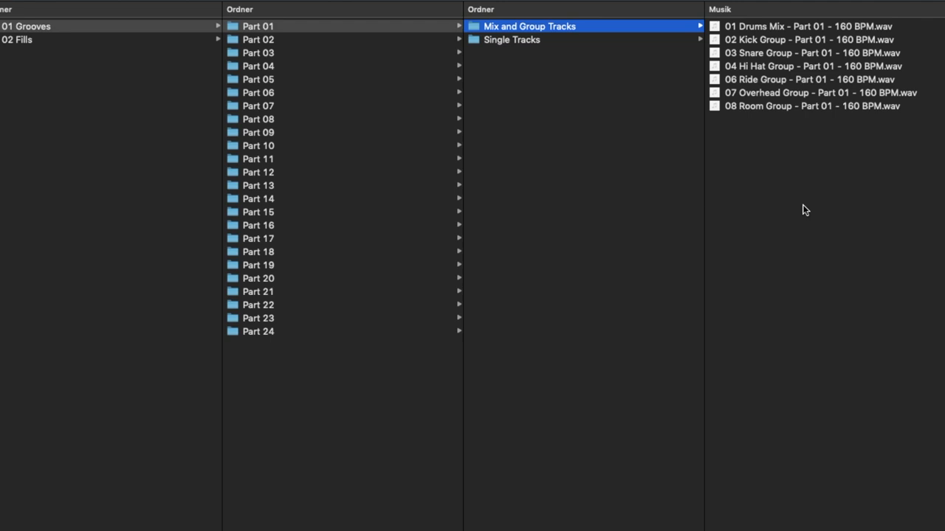
mouse_move(528, 86)
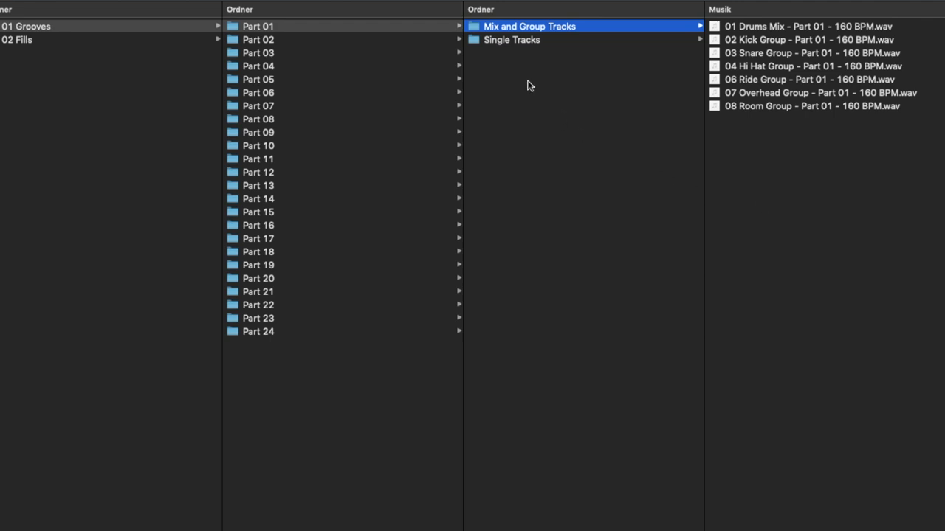
Audition Drums Mix, Hi Hat Group, the next group tracks and Room Group in Quick Look, then close the preview.
click(510, 40)
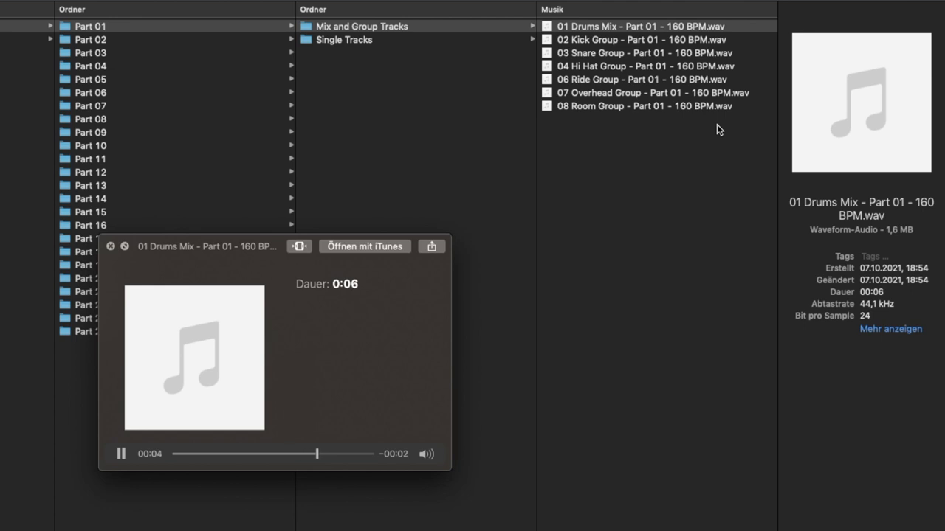
click(632, 39)
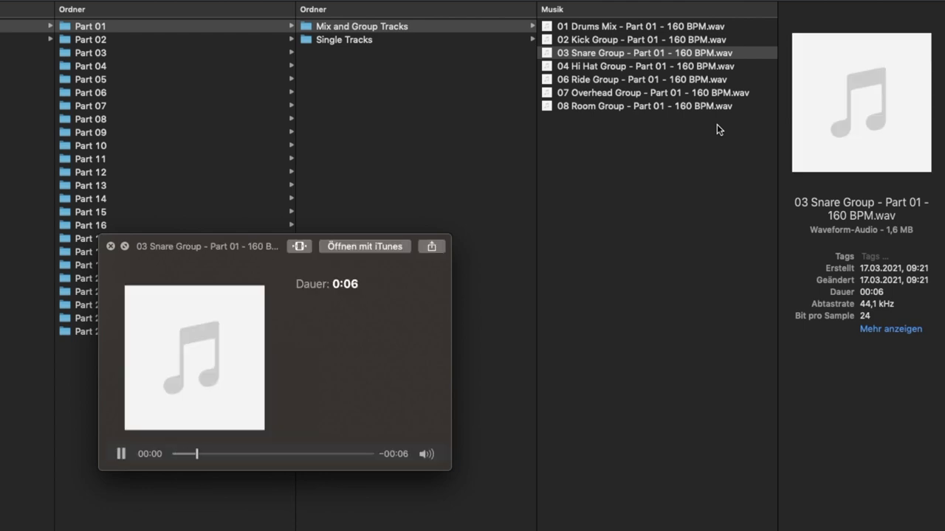
click(644, 65)
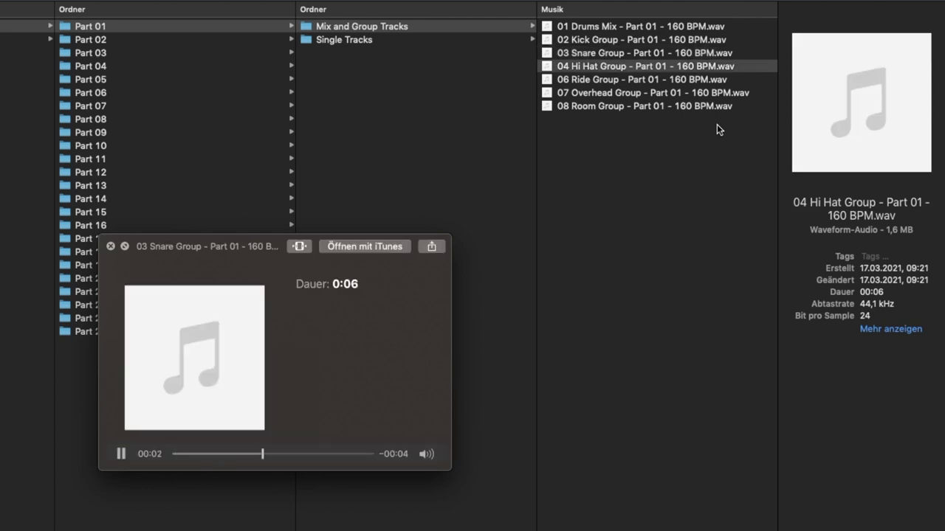
click(641, 65)
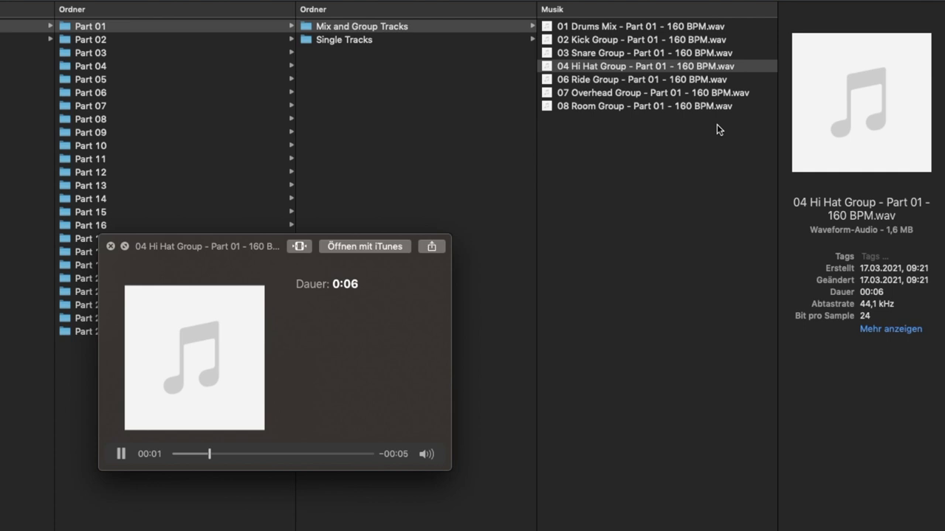
click(635, 79)
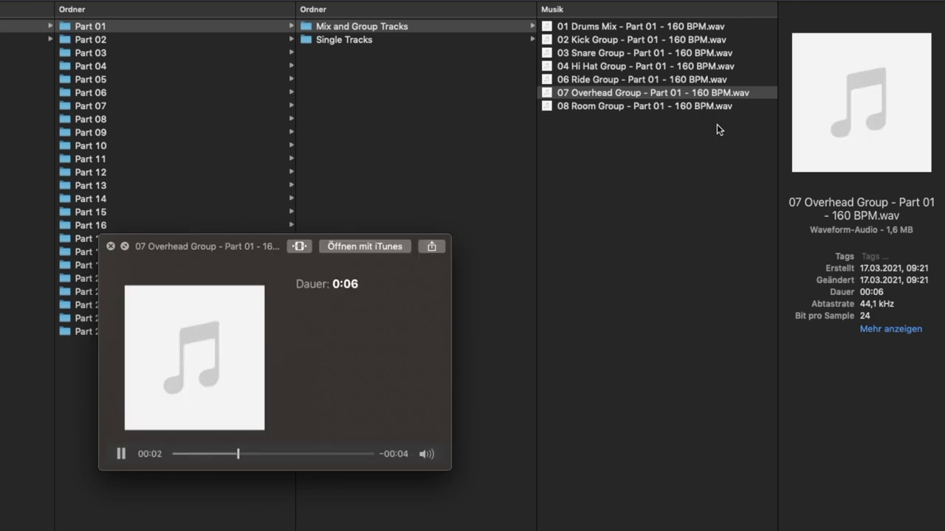
click(629, 106)
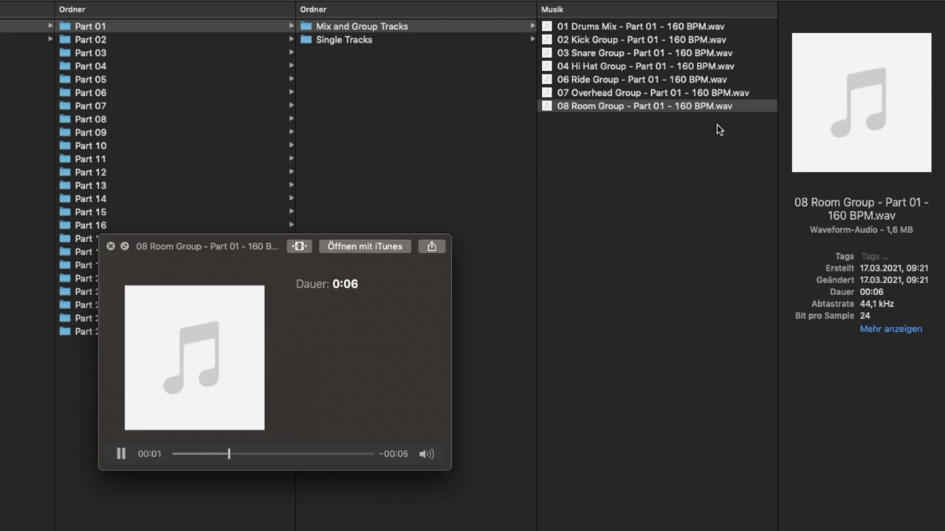
click(111, 245)
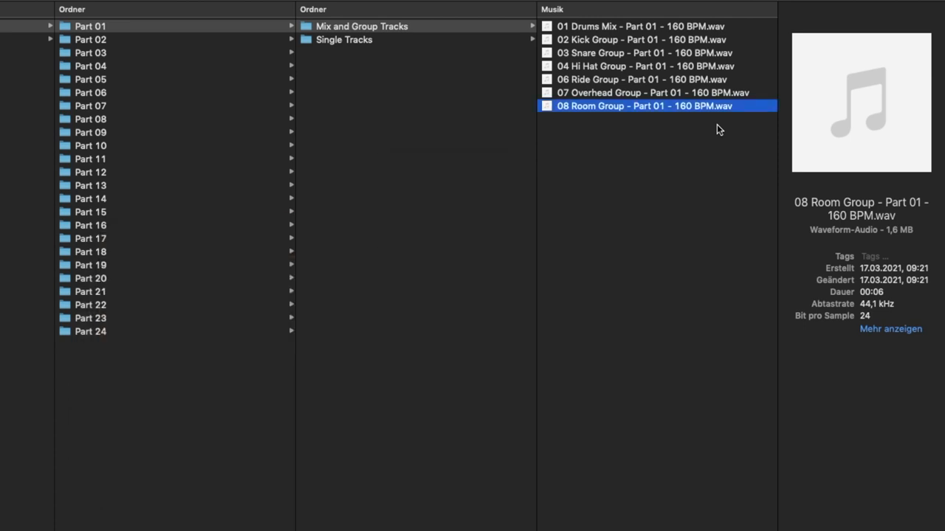
In Single Tracks, preview Kick In, Kick Out, Kick PZM, Snare Side Bottom and the next track.
click(360, 27)
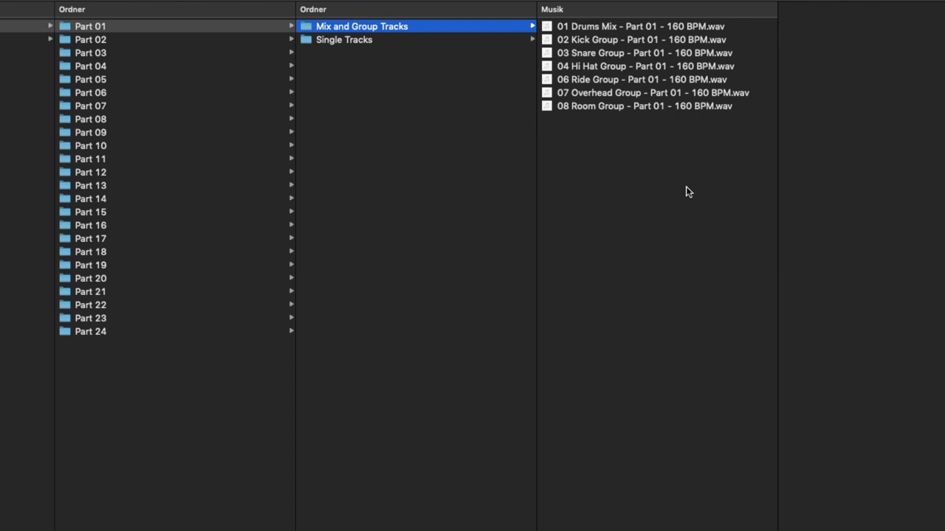
mouse_move(594, 164)
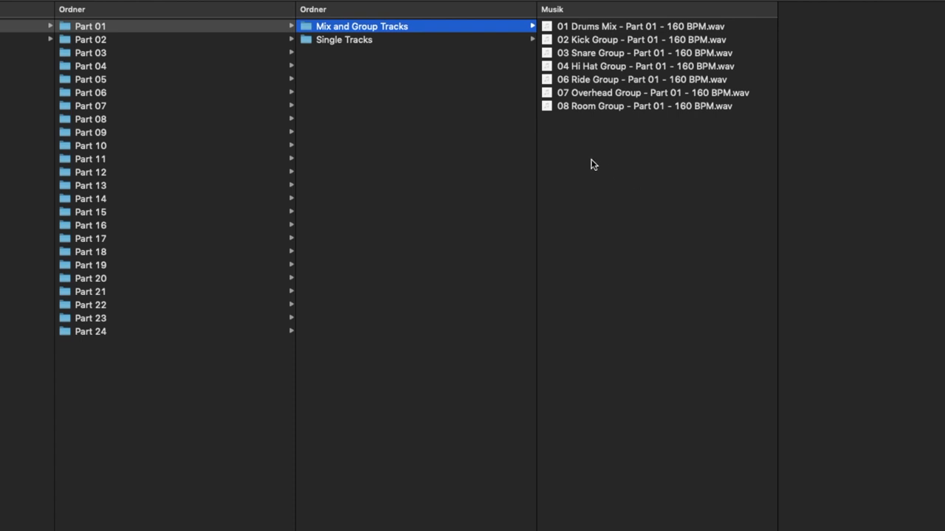
click(343, 39)
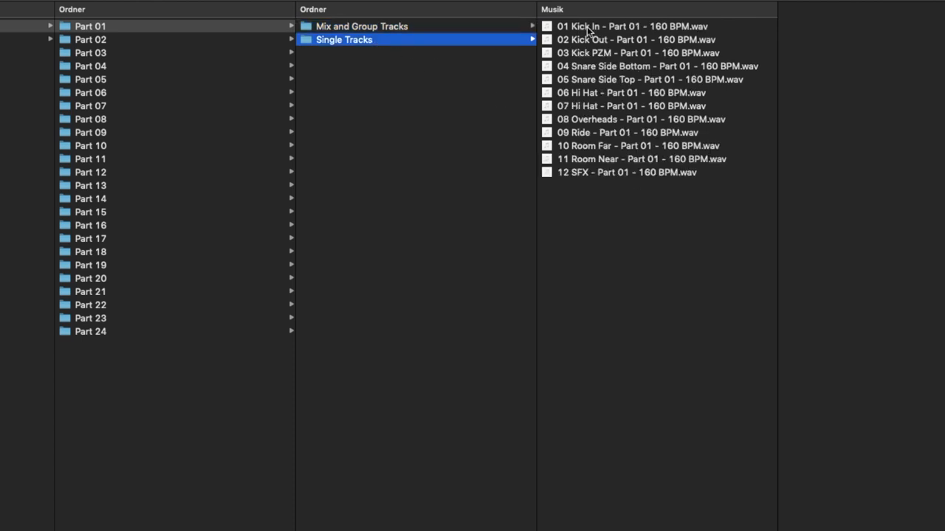
click(611, 26)
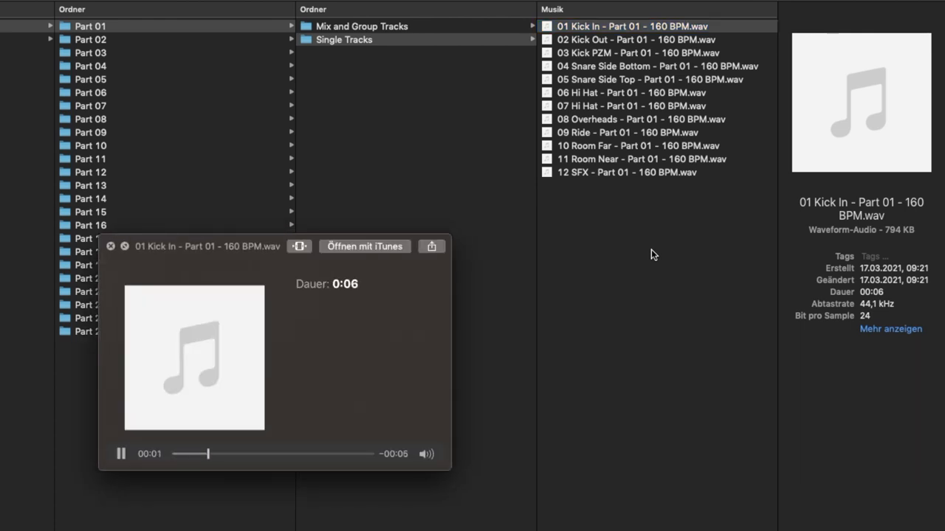
click(630, 39)
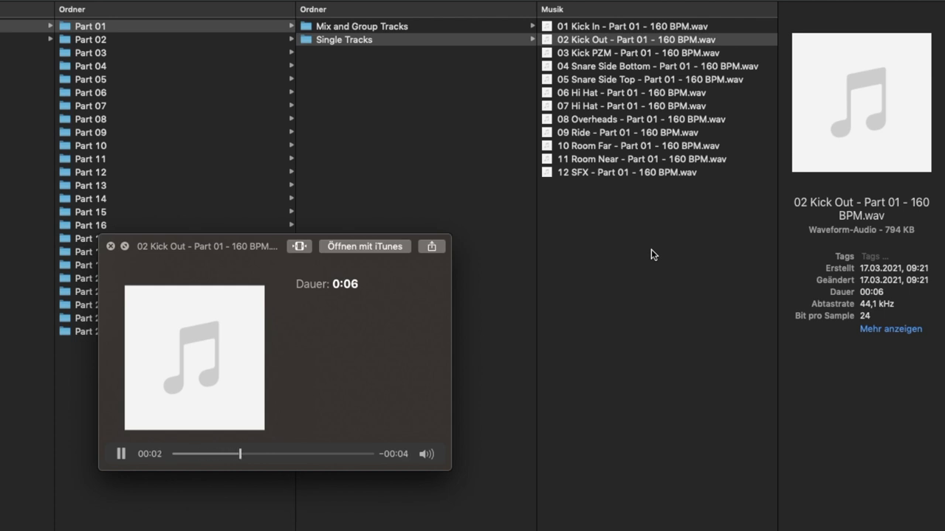
click(638, 53)
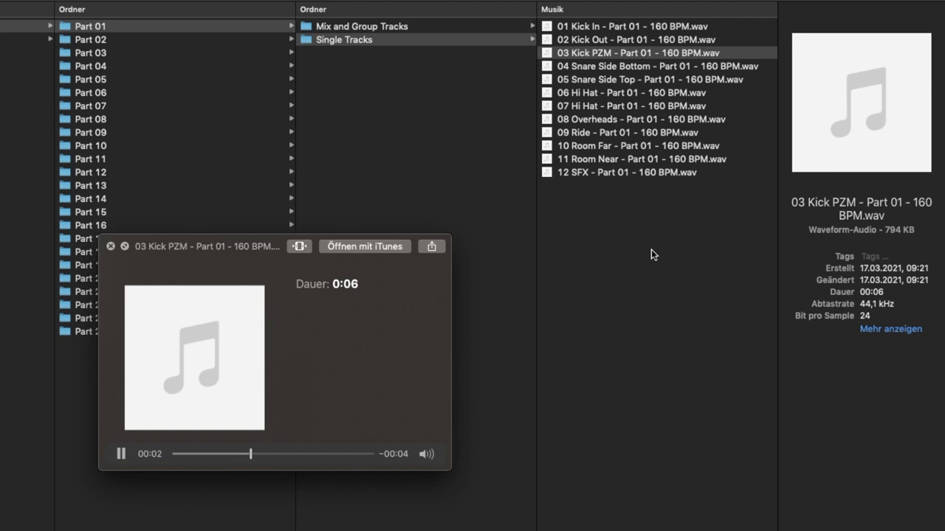
click(646, 65)
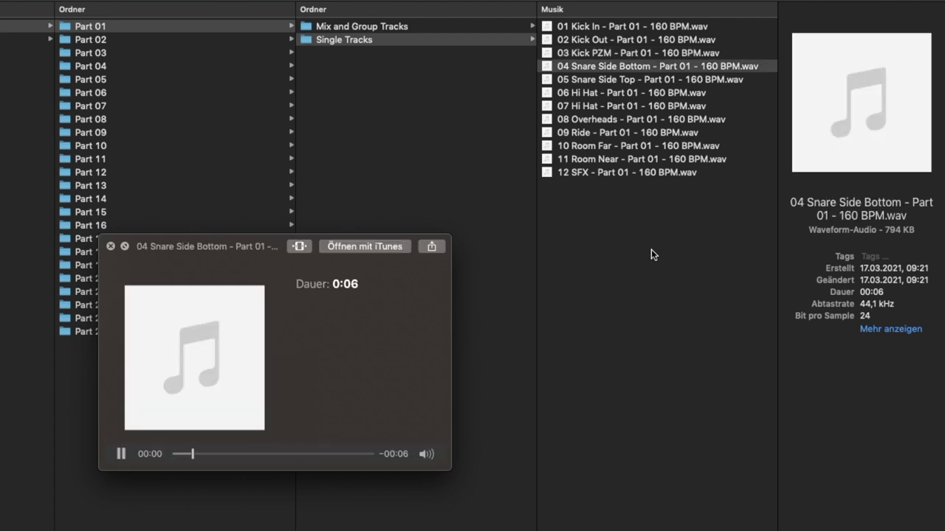
click(649, 79)
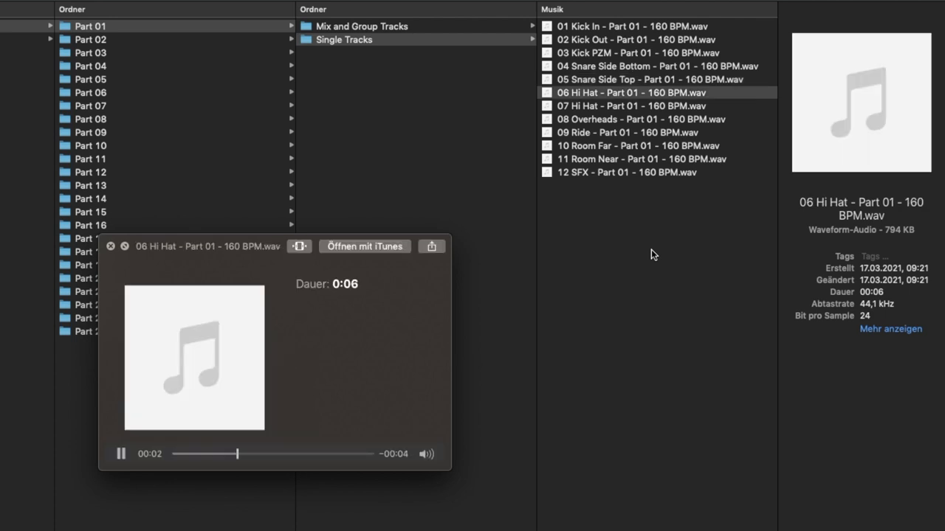
Preview the second Hi Hat, Overheads, Ride, Room Far, Room Near and SFX tracks, then close the preview.
click(631, 106)
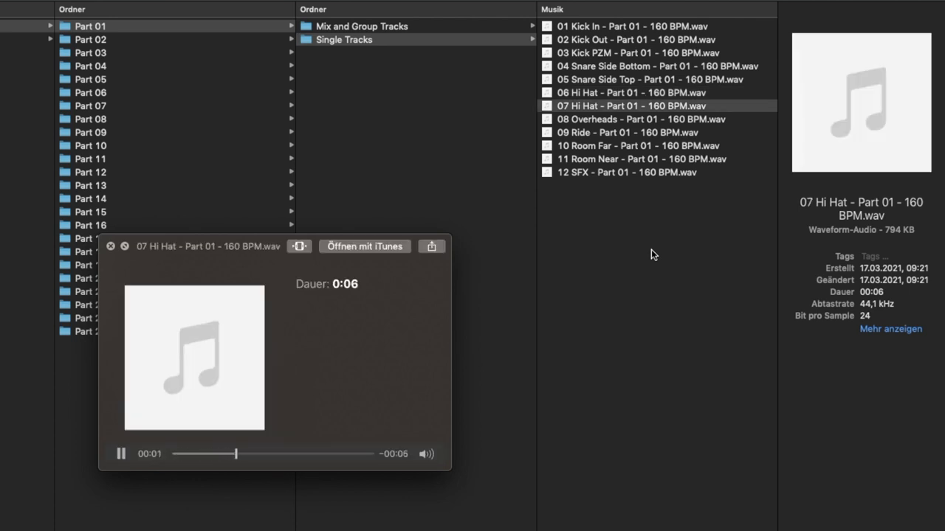
click(623, 118)
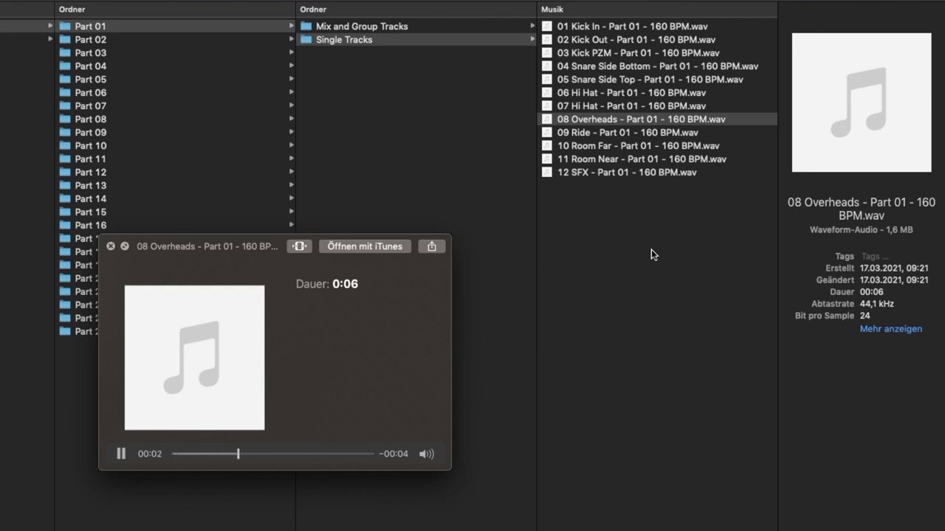
click(612, 133)
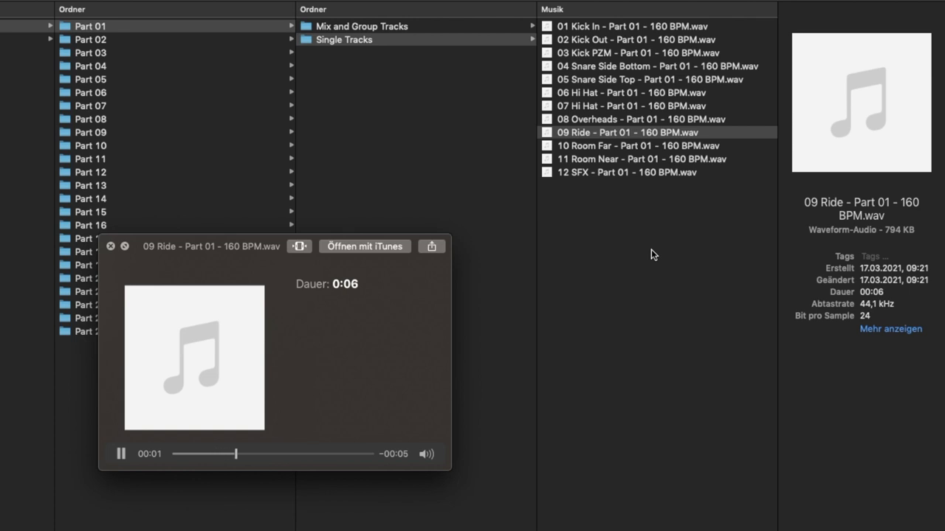
click(626, 146)
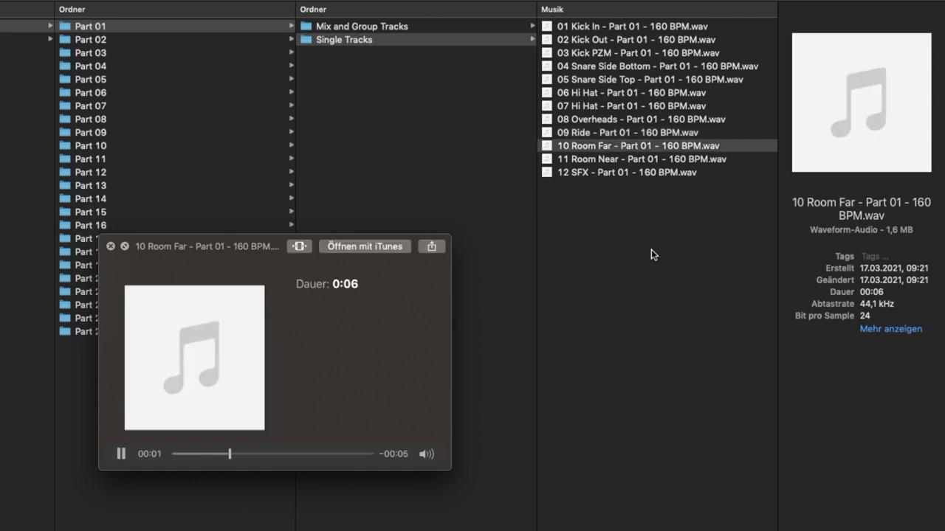
click(637, 160)
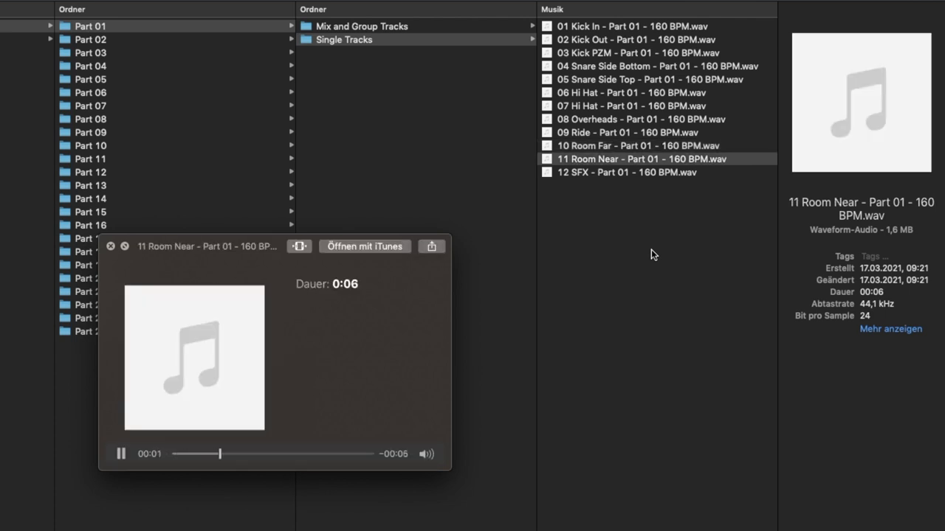
click(627, 171)
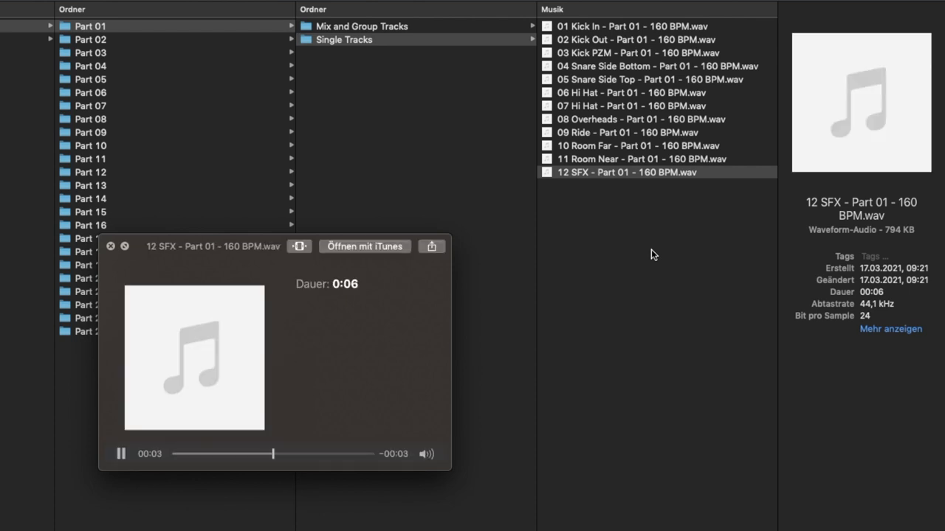
click(112, 247)
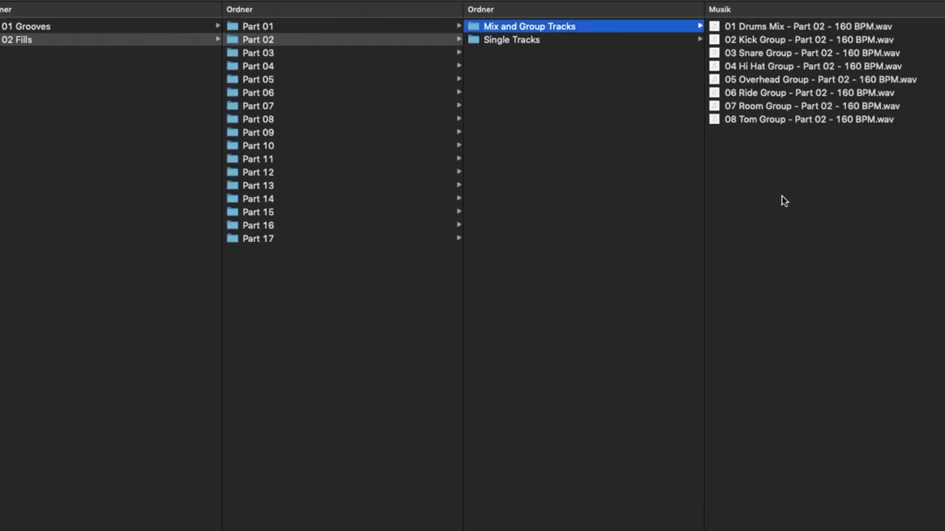
mouse_move(765, 47)
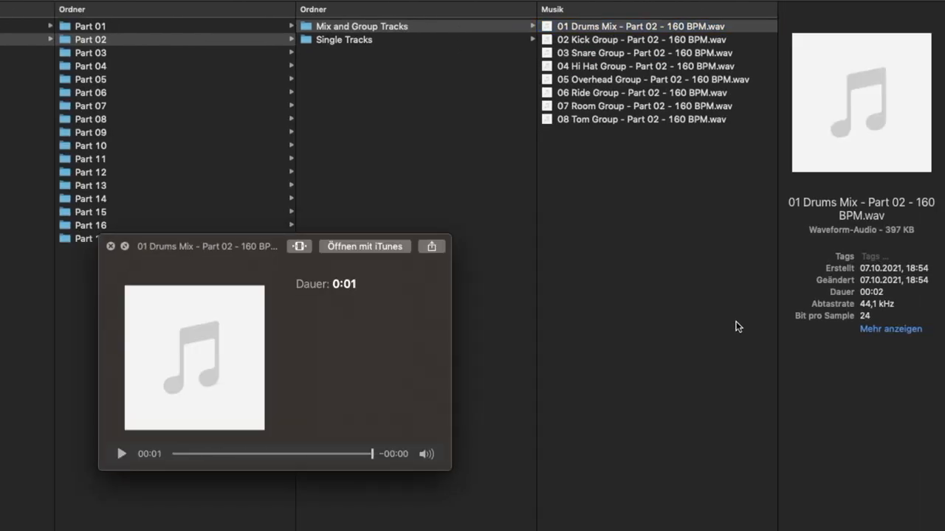
Finish playing the Fills Part 02 Drums Mix WAV and close its Quick Look preview.
click(110, 245)
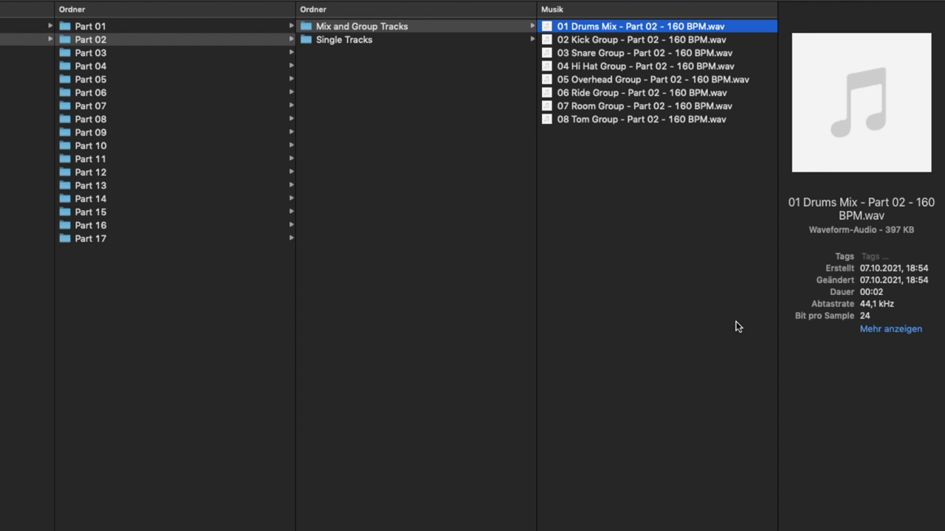